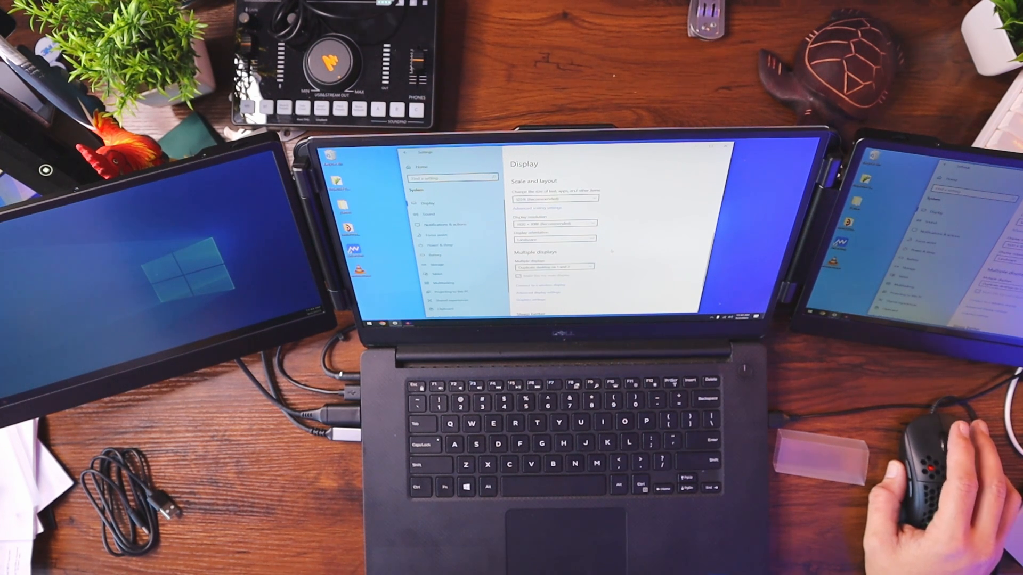
Show the Multiple displays mode choices (duplicate, extend) on the Display settings page.
left_click(553, 266)
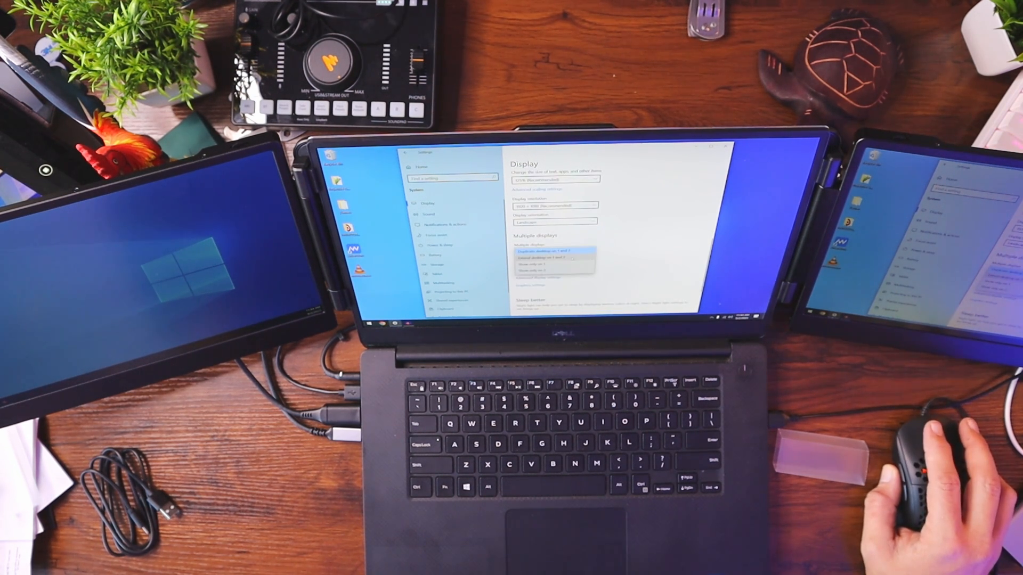